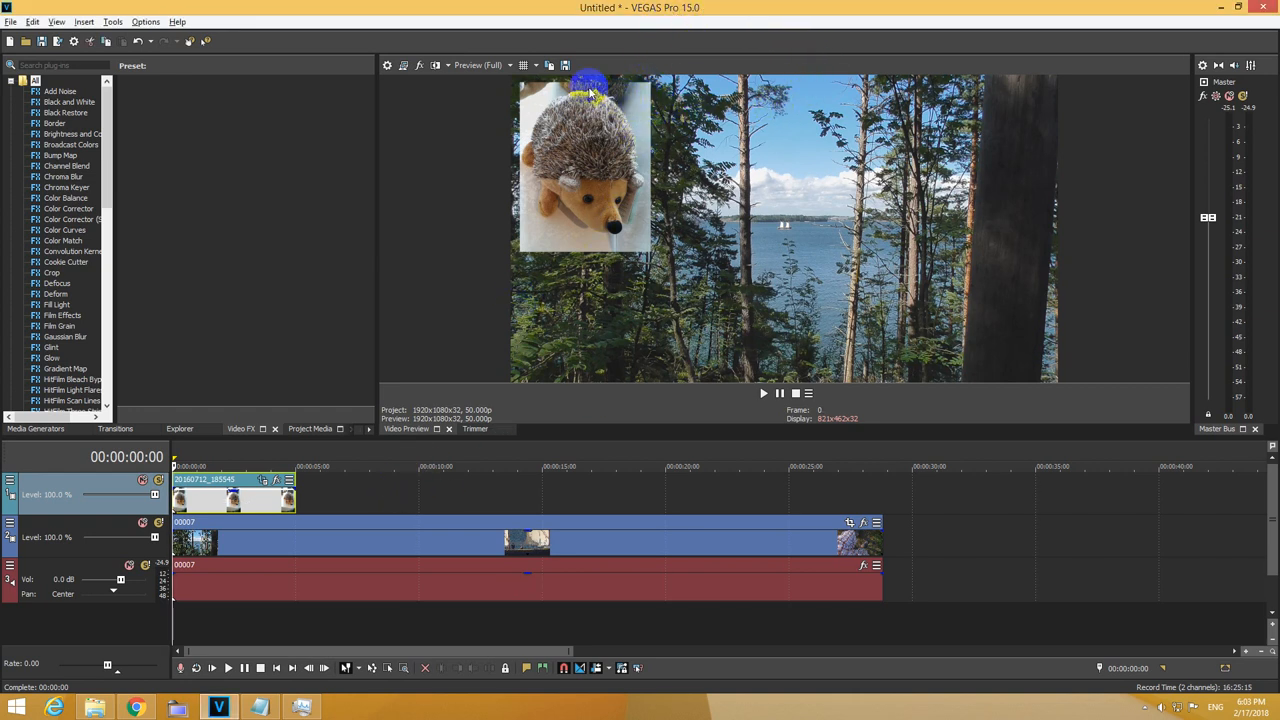
mouse_move(572, 188)
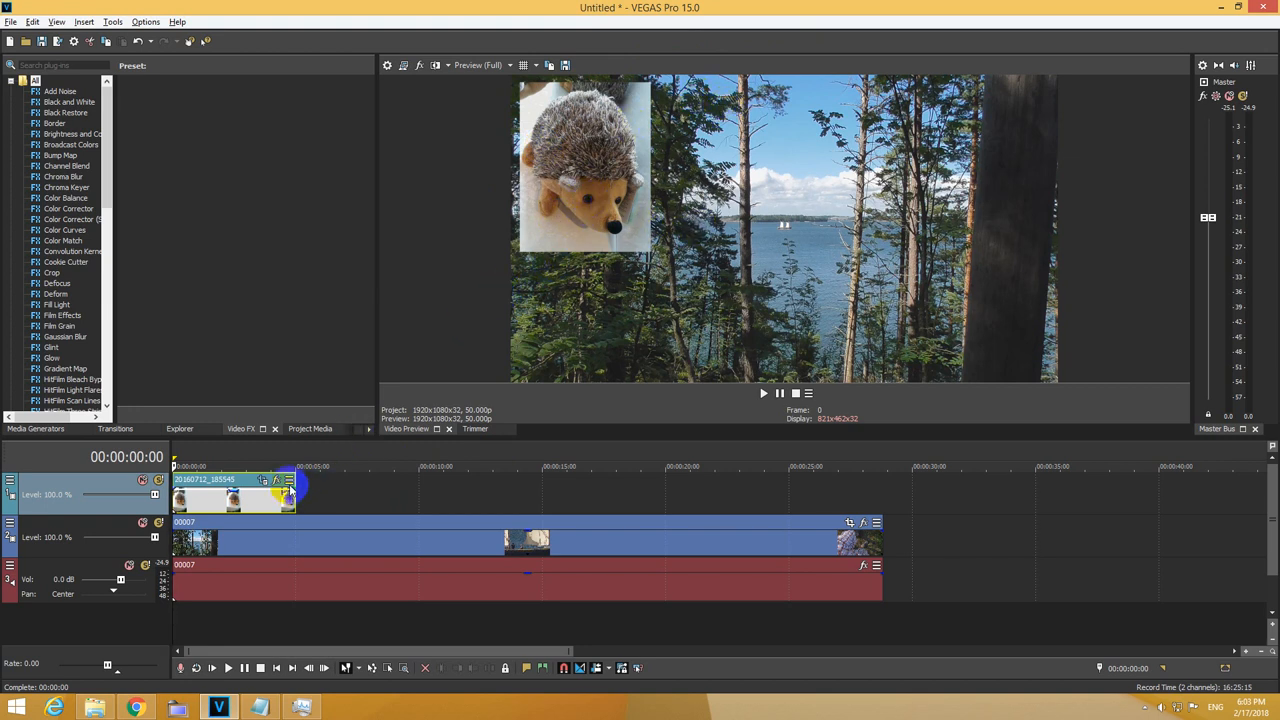
Review the 1920×1080 project video settings and keep them unchanged
click(764, 392)
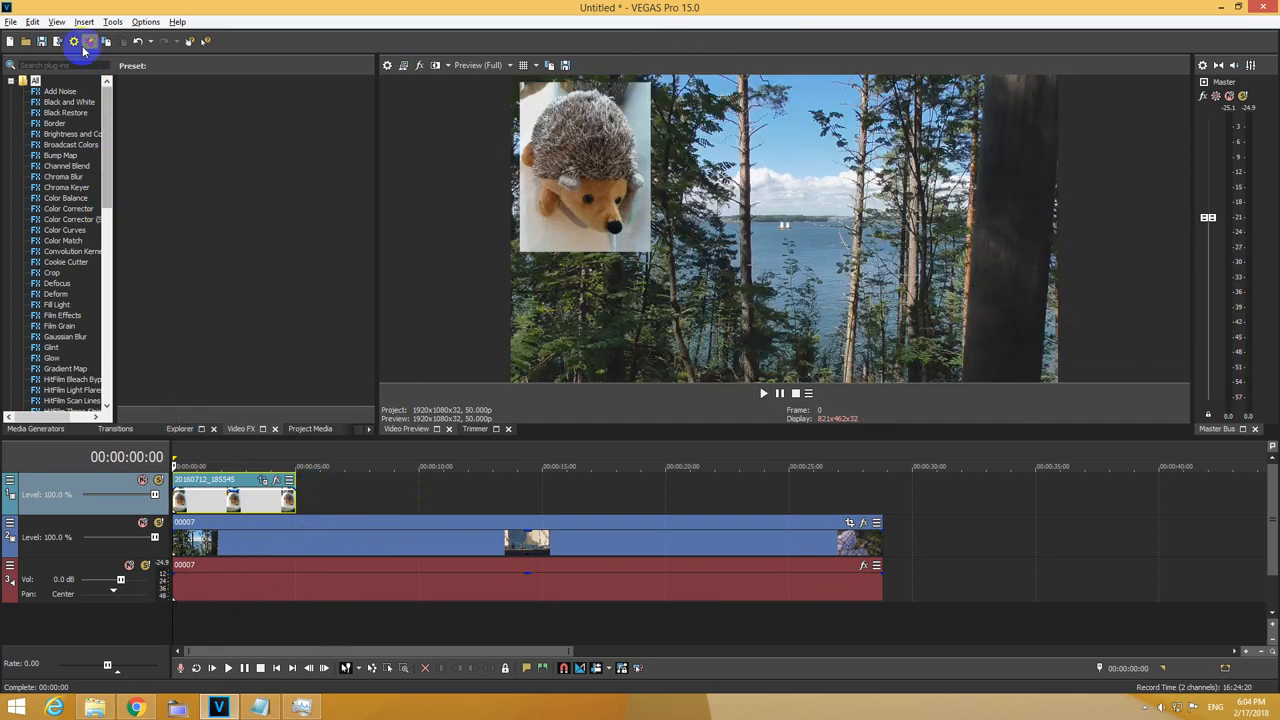
click(10, 20)
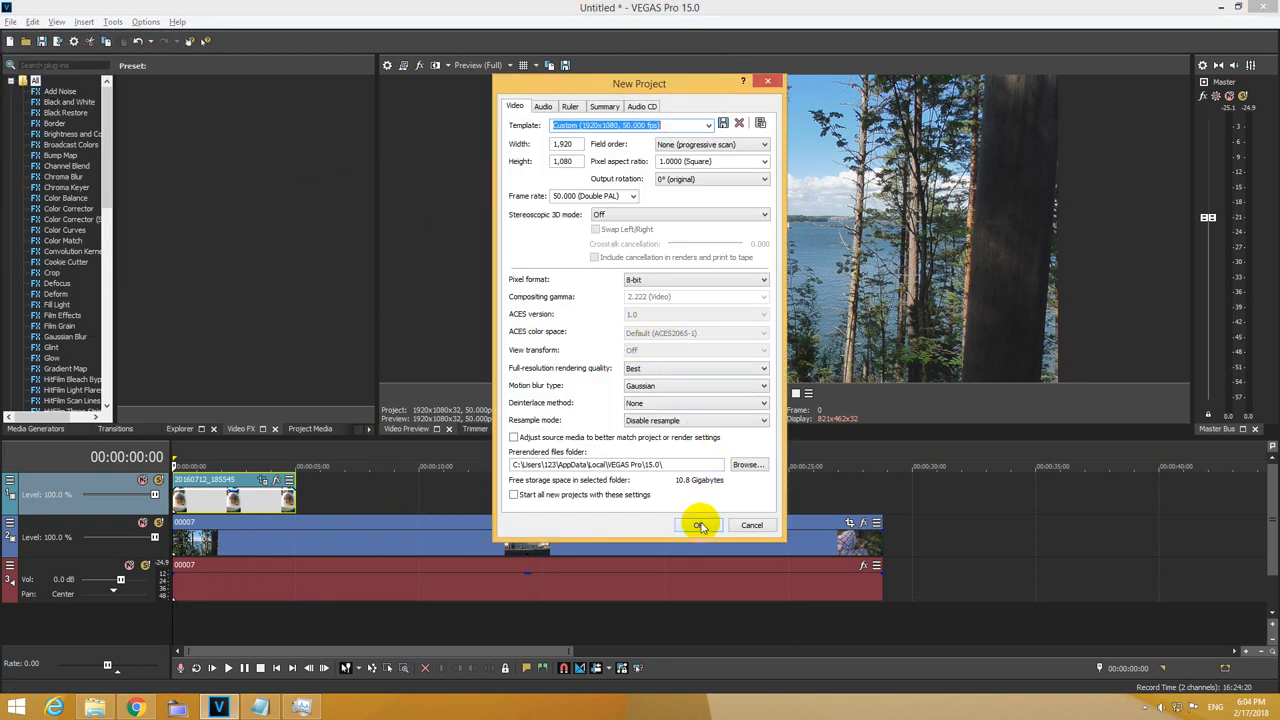
click(700, 524)
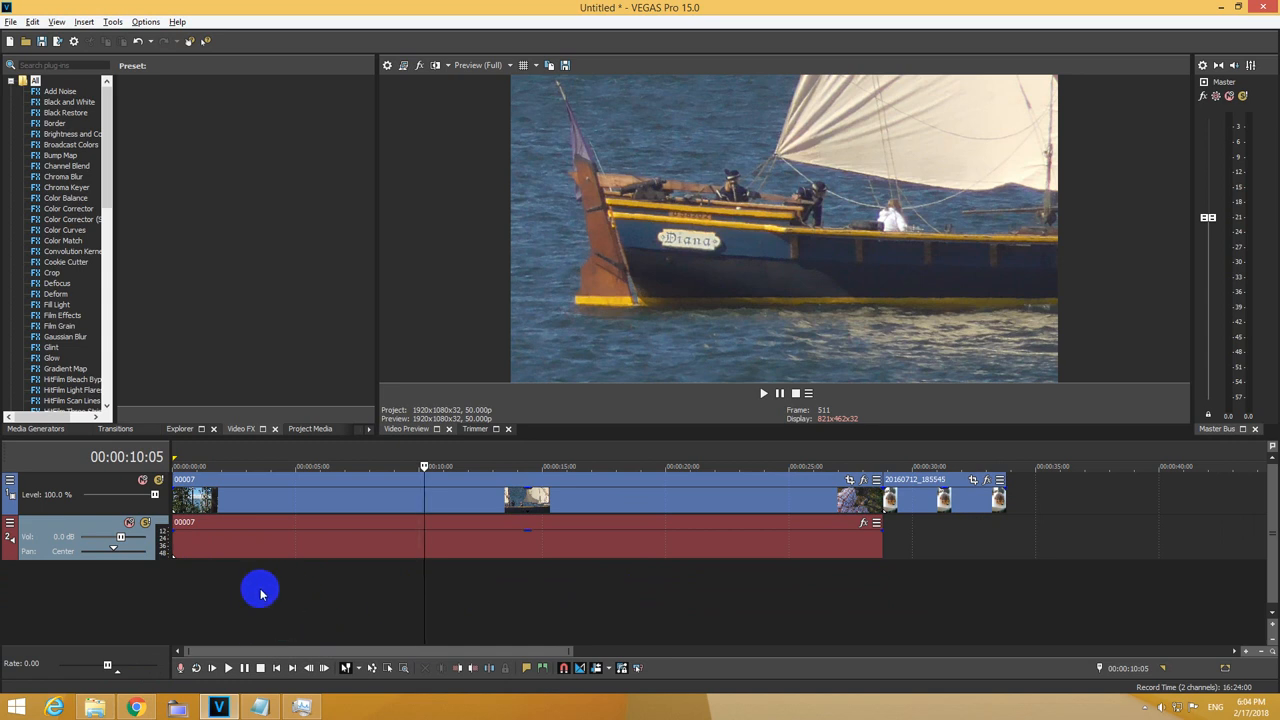
Insert a new video track above the lake footage for the hedgehog still
right_click(260, 590)
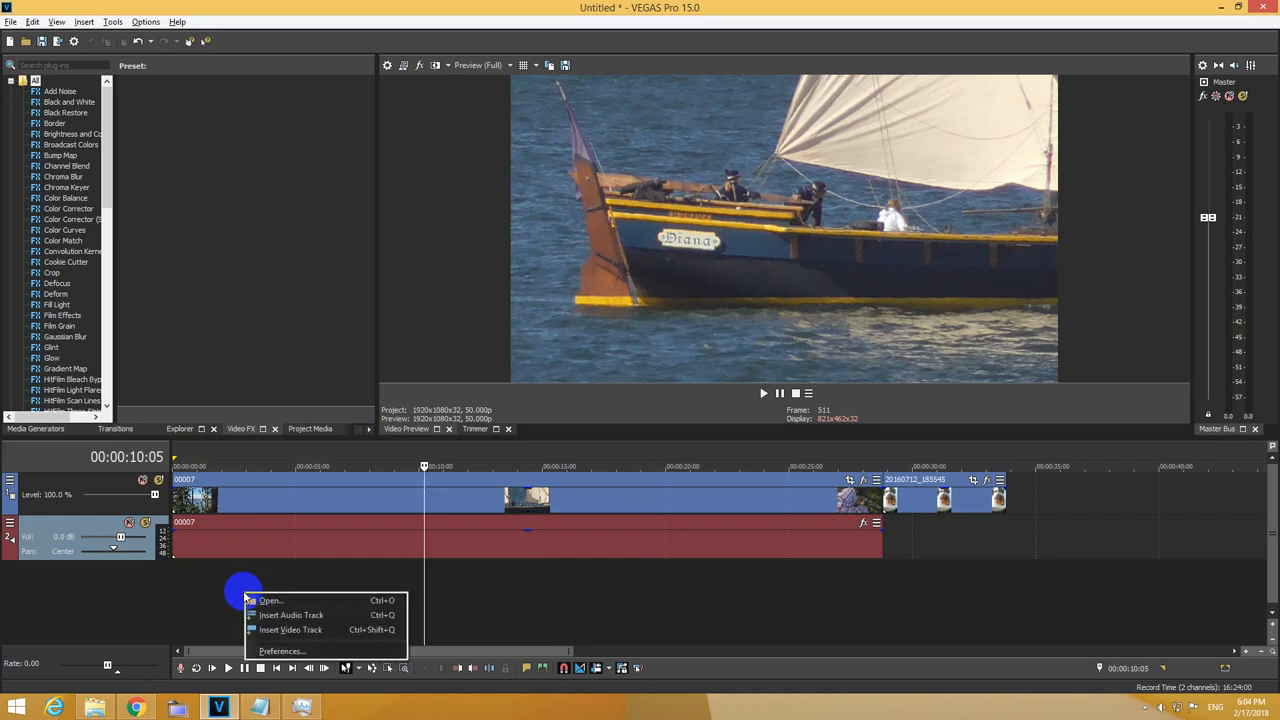
mouse_move(290, 628)
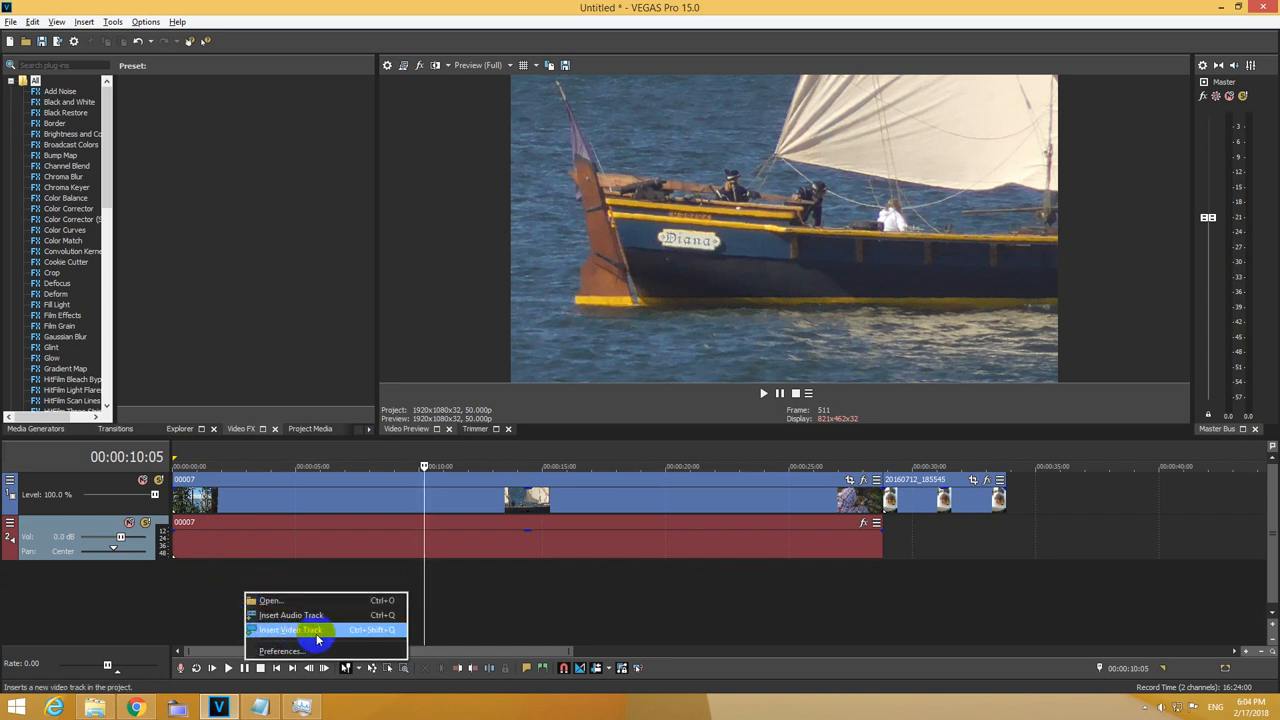
click(290, 628)
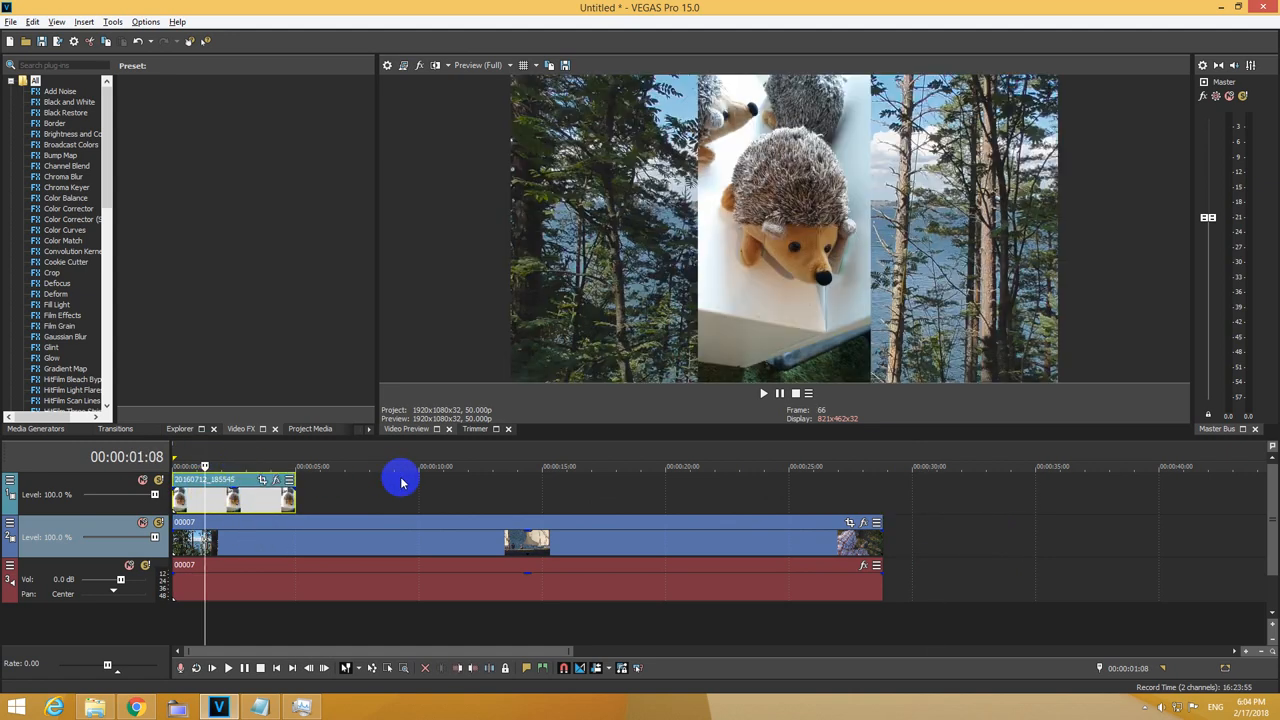
mouse_move(276, 510)
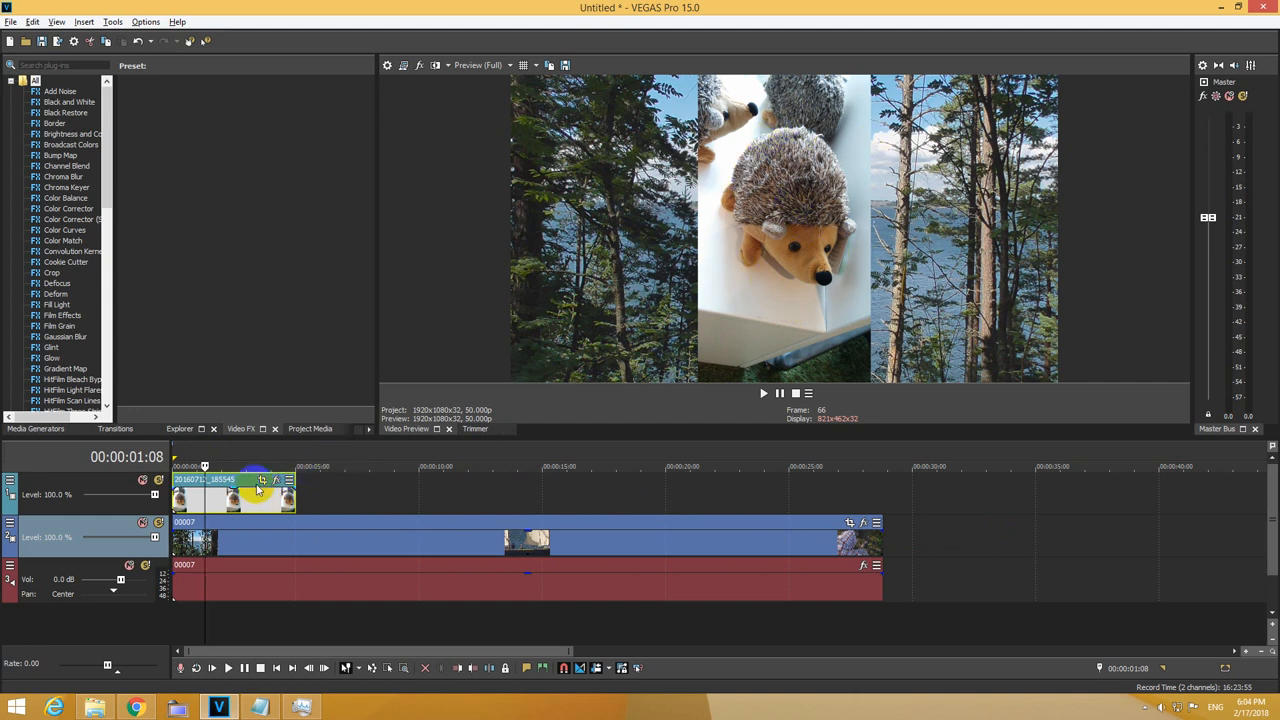
mouse_move(284, 480)
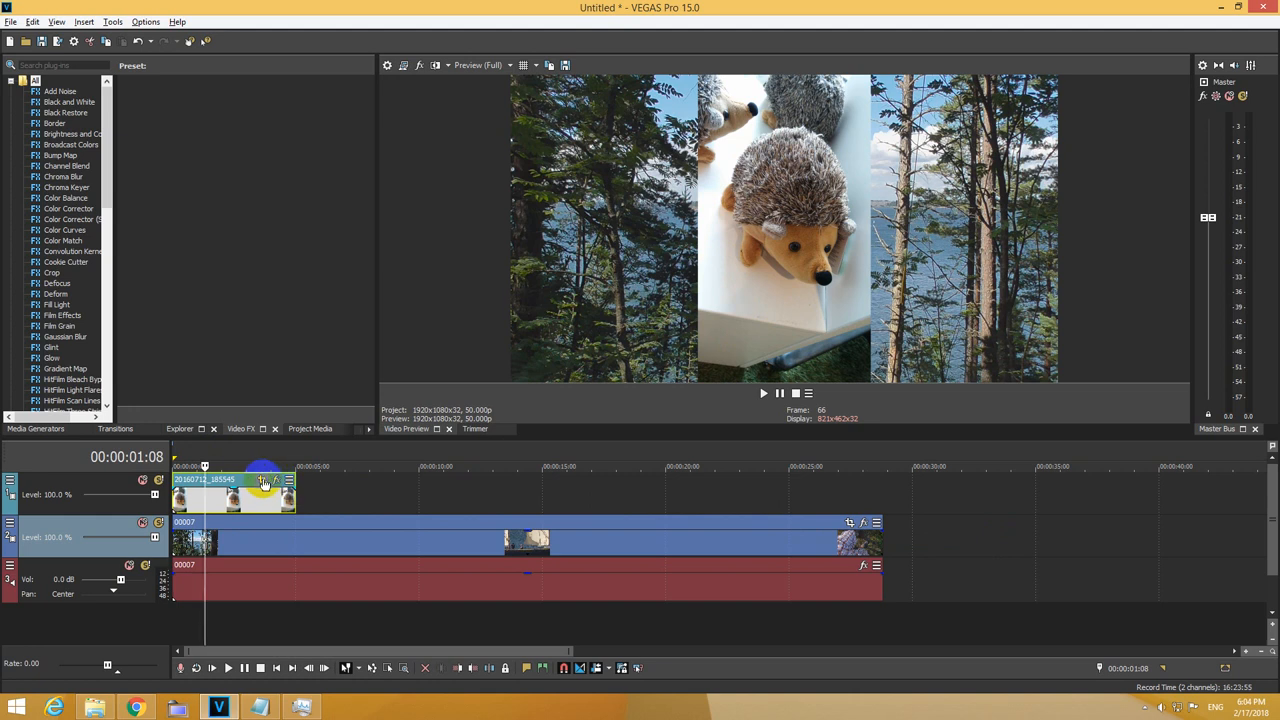
mouse_move(278, 482)
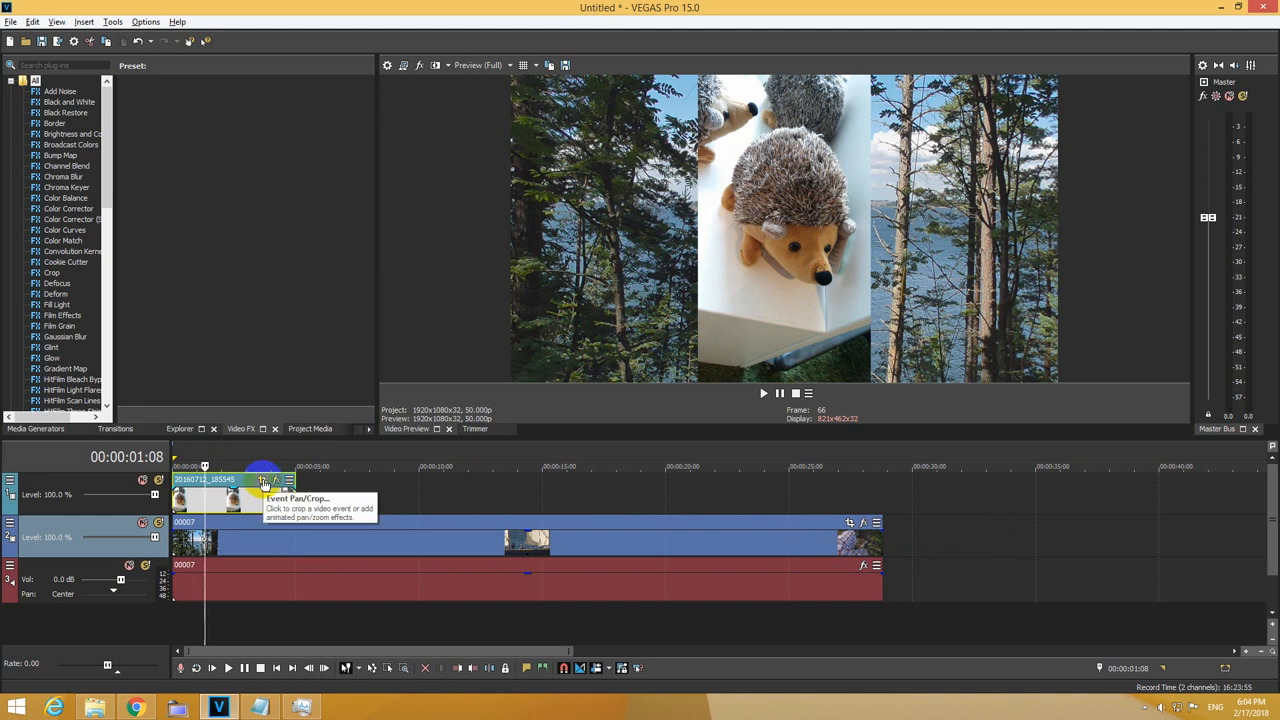
Set the hedgehog still's pan/crop width to 1920 so it fills the preview
click(264, 480)
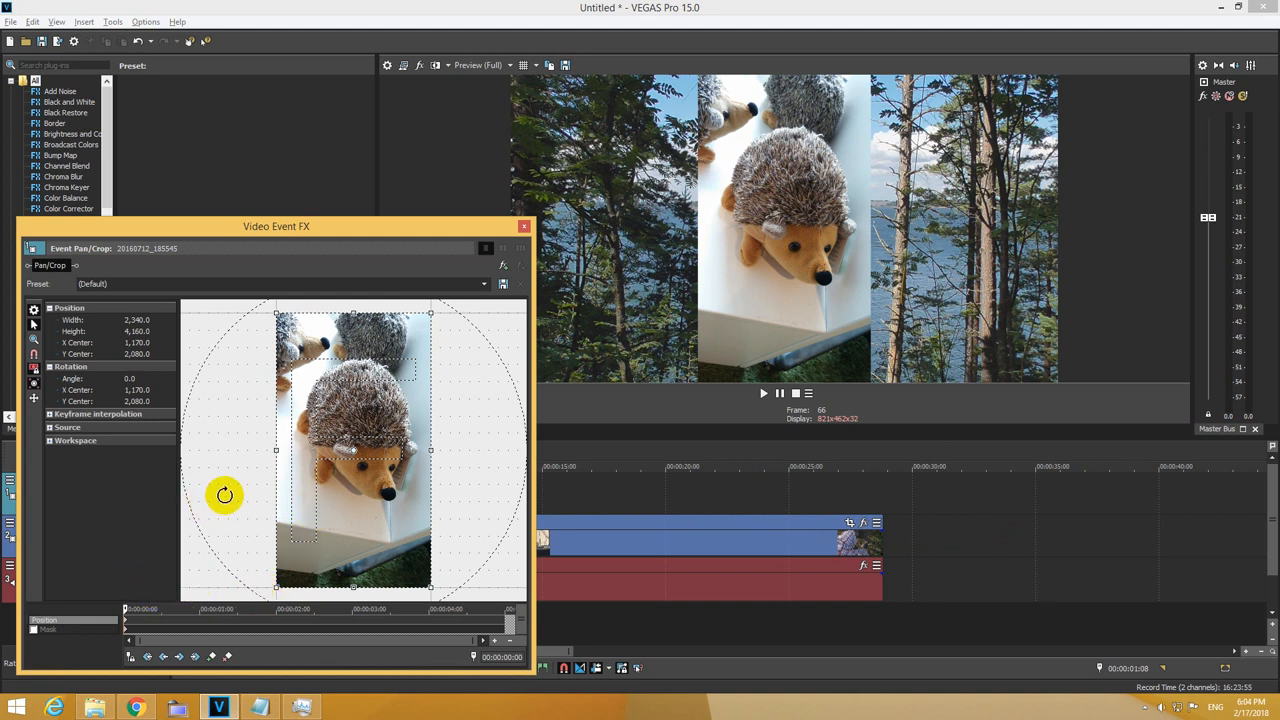
mouse_move(32, 368)
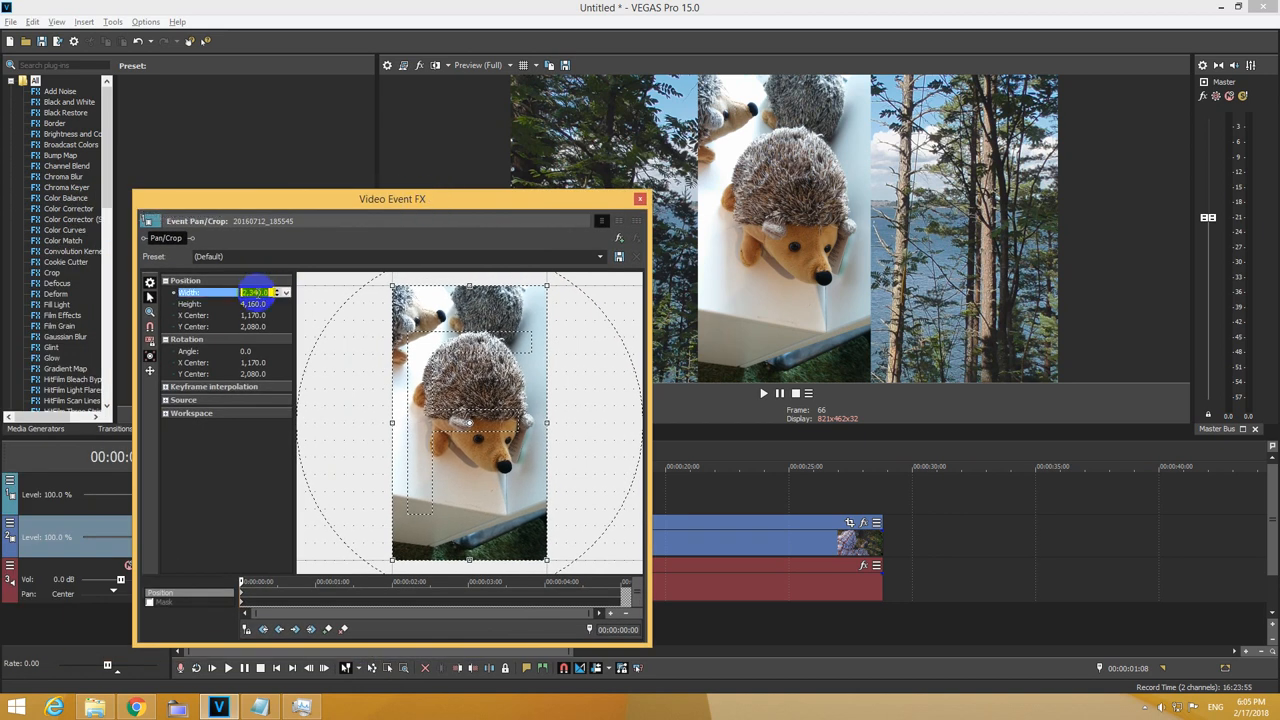
text(1920)
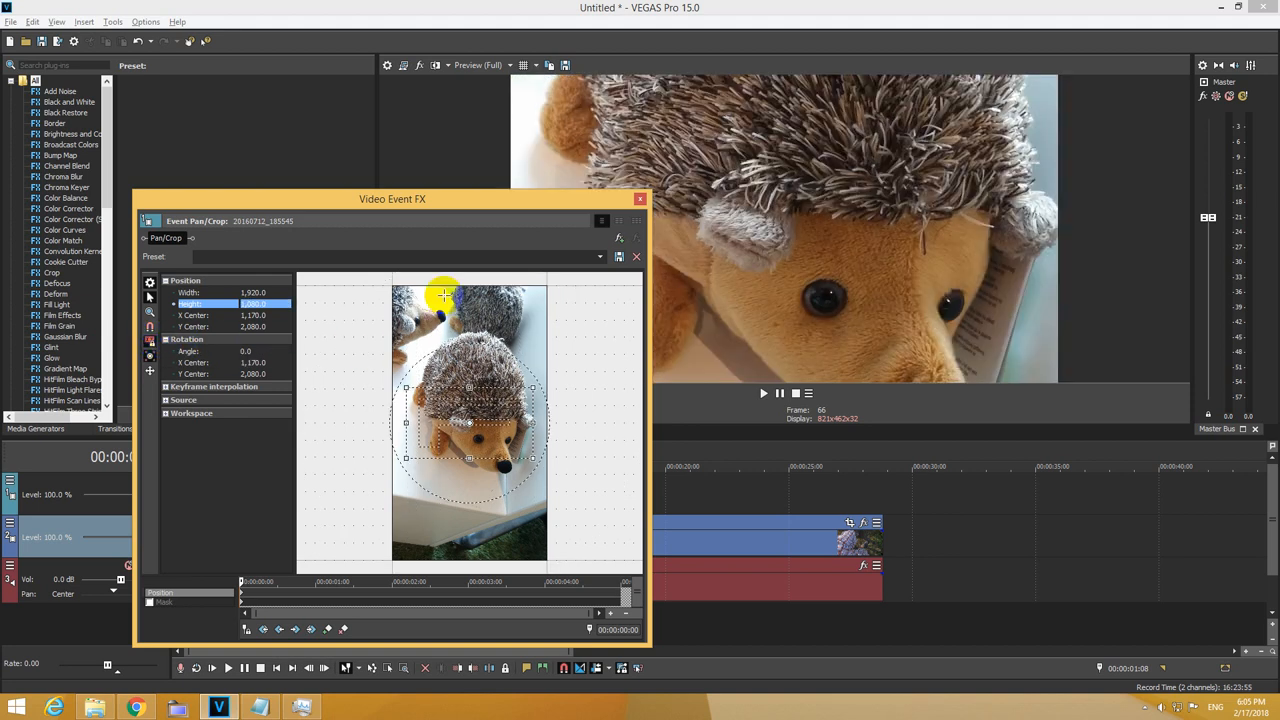
Enlarge the crop frame so the hedgehog photo shrinks to a small inset
drag(392, 200, 260, 148)
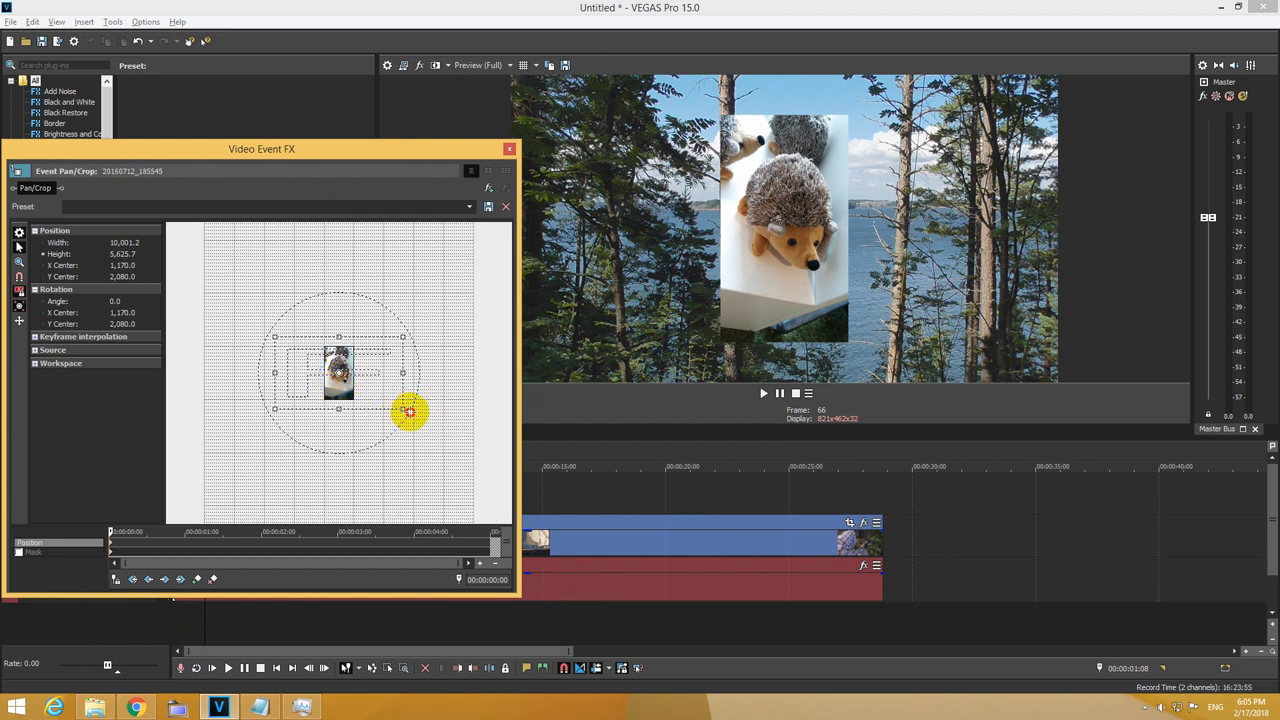
drag(412, 412, 398, 408)
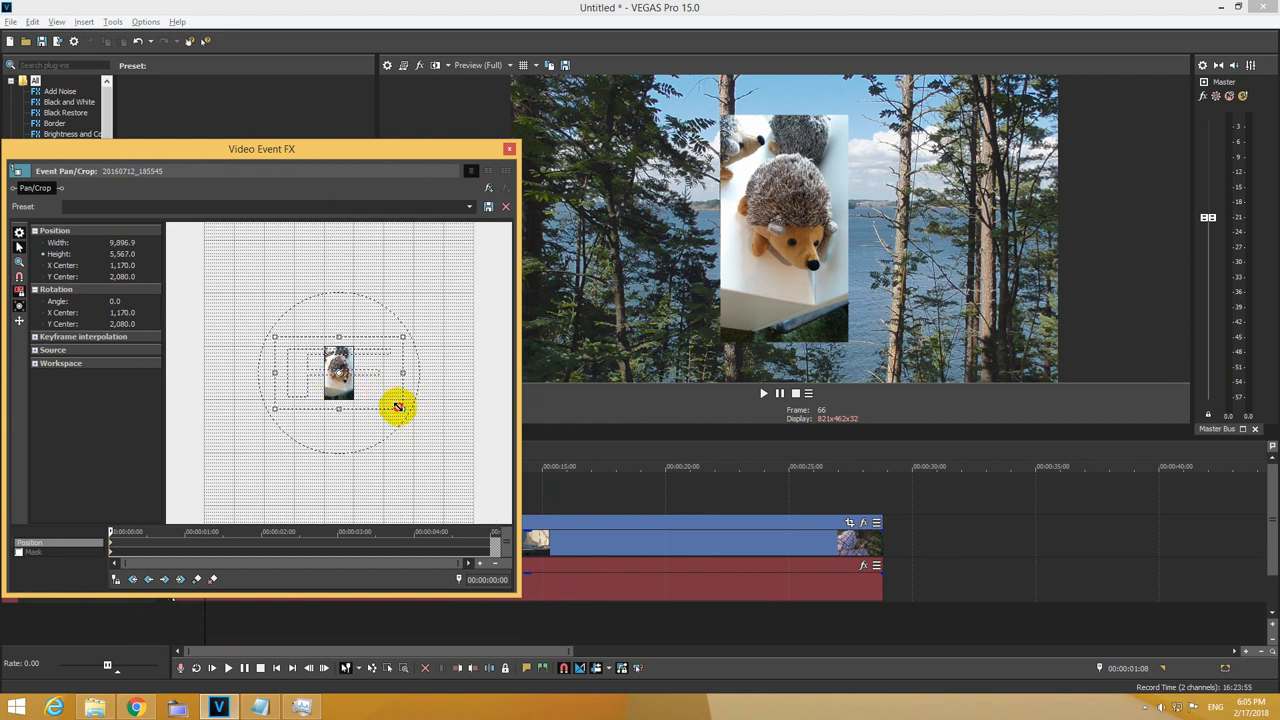
drag(398, 408, 424, 420)
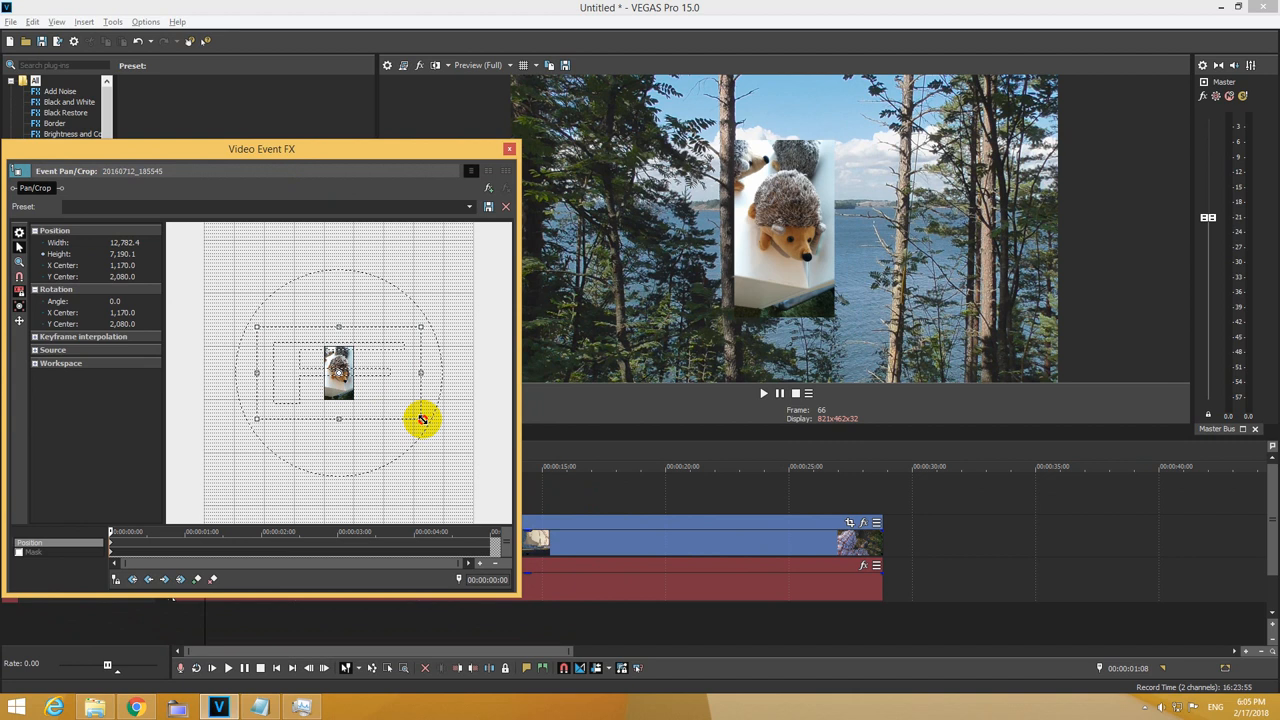
drag(420, 420, 310, 412)
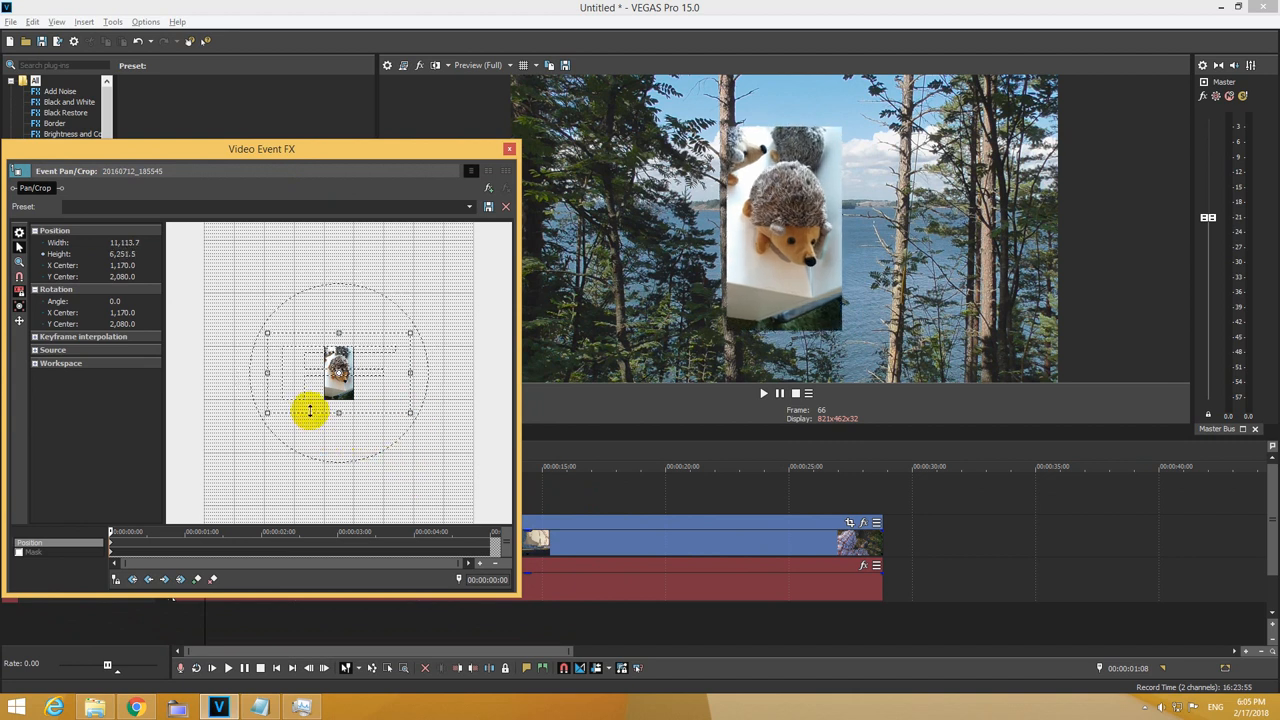
Position the shrunken hedgehog inset against the top-left corner of the frame
drag(310, 410, 338, 404)
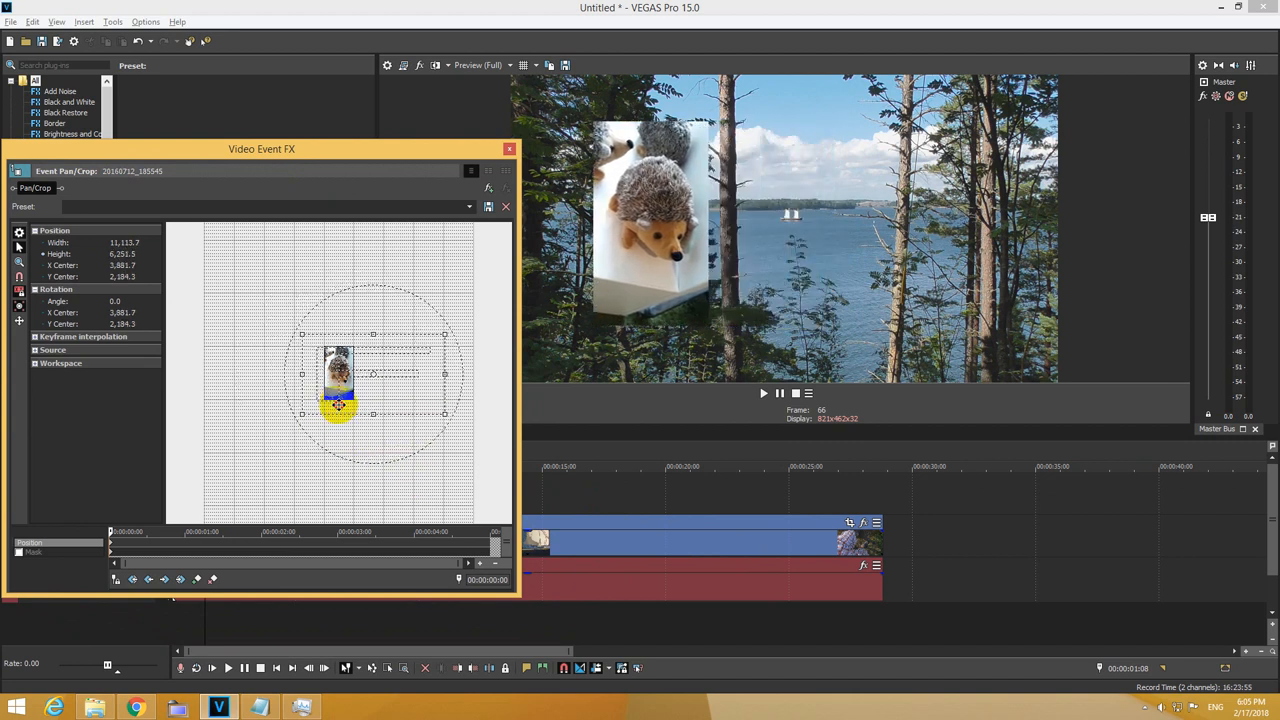
drag(336, 404, 332, 404)
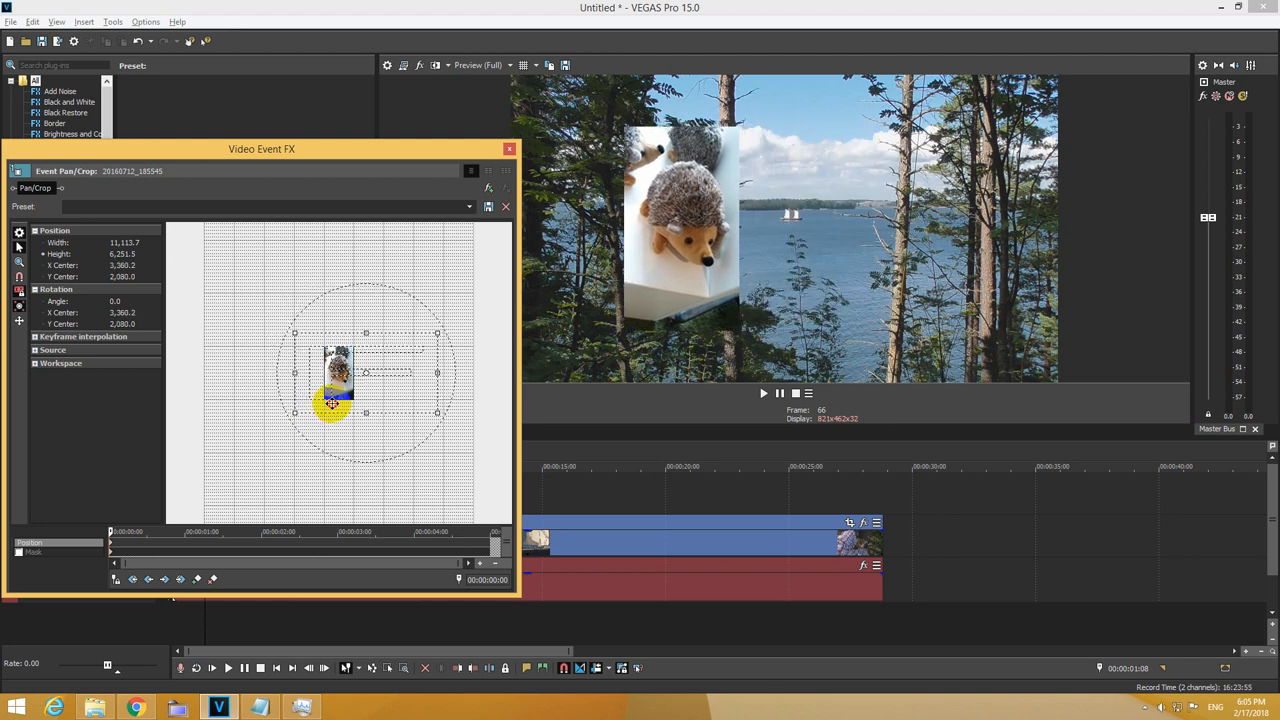
drag(330, 404, 356, 418)
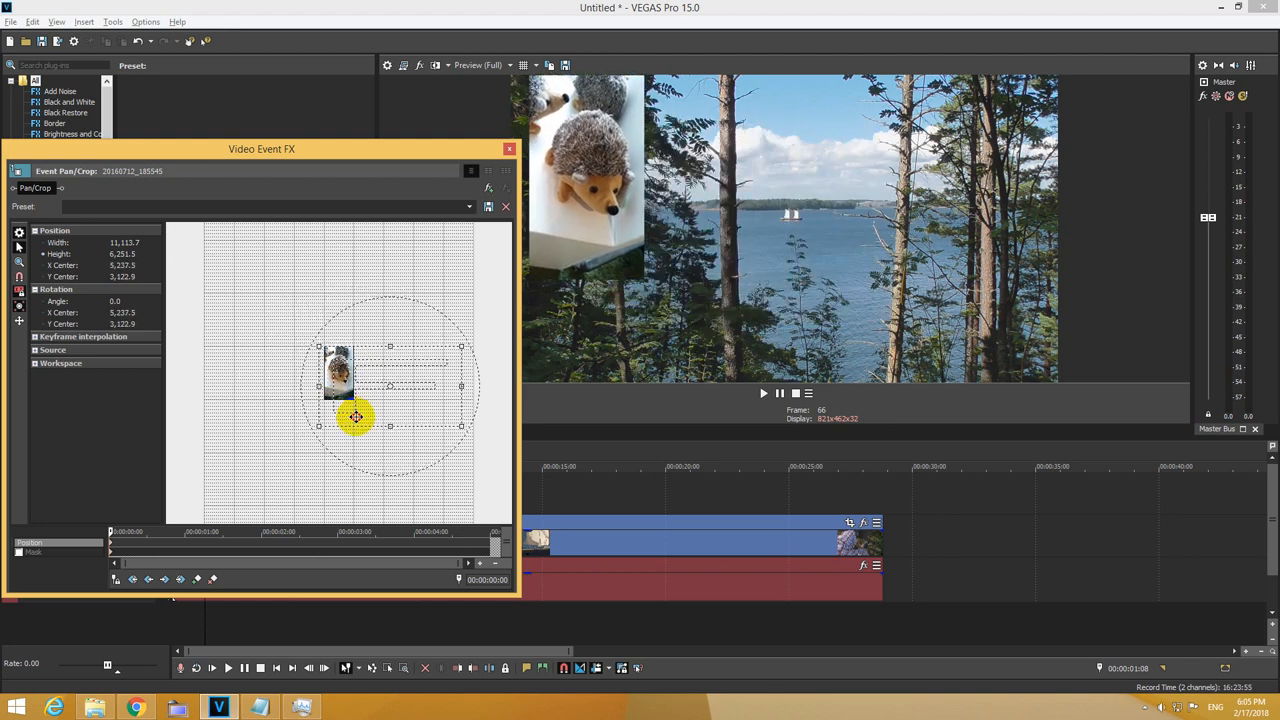
drag(356, 418, 356, 422)
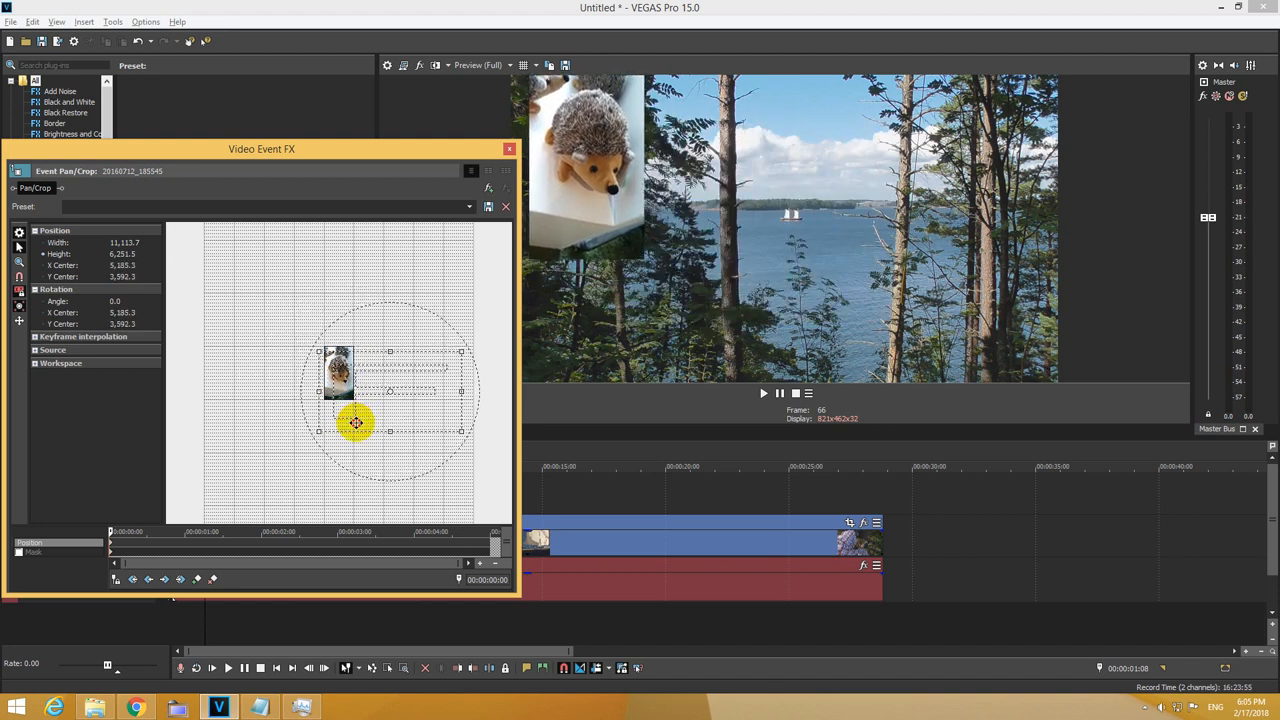
drag(356, 422, 336, 376)
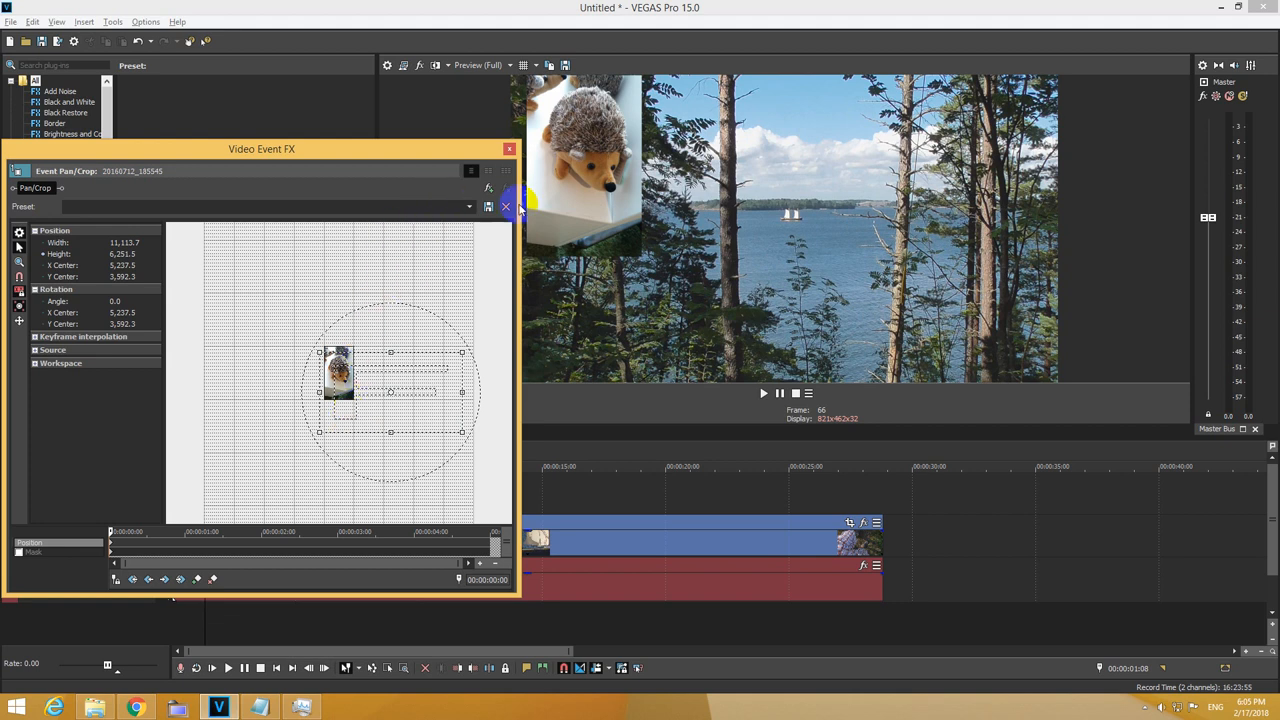
mouse_move(604, 90)
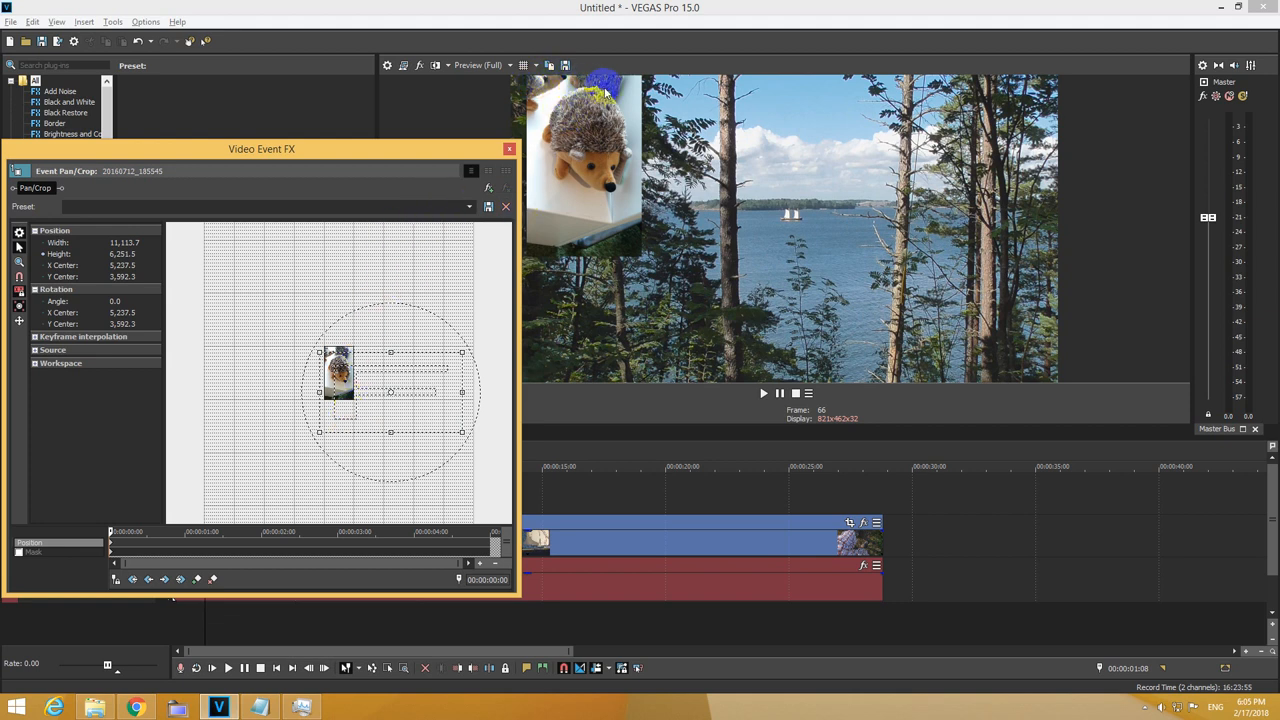
mouse_move(600, 212)
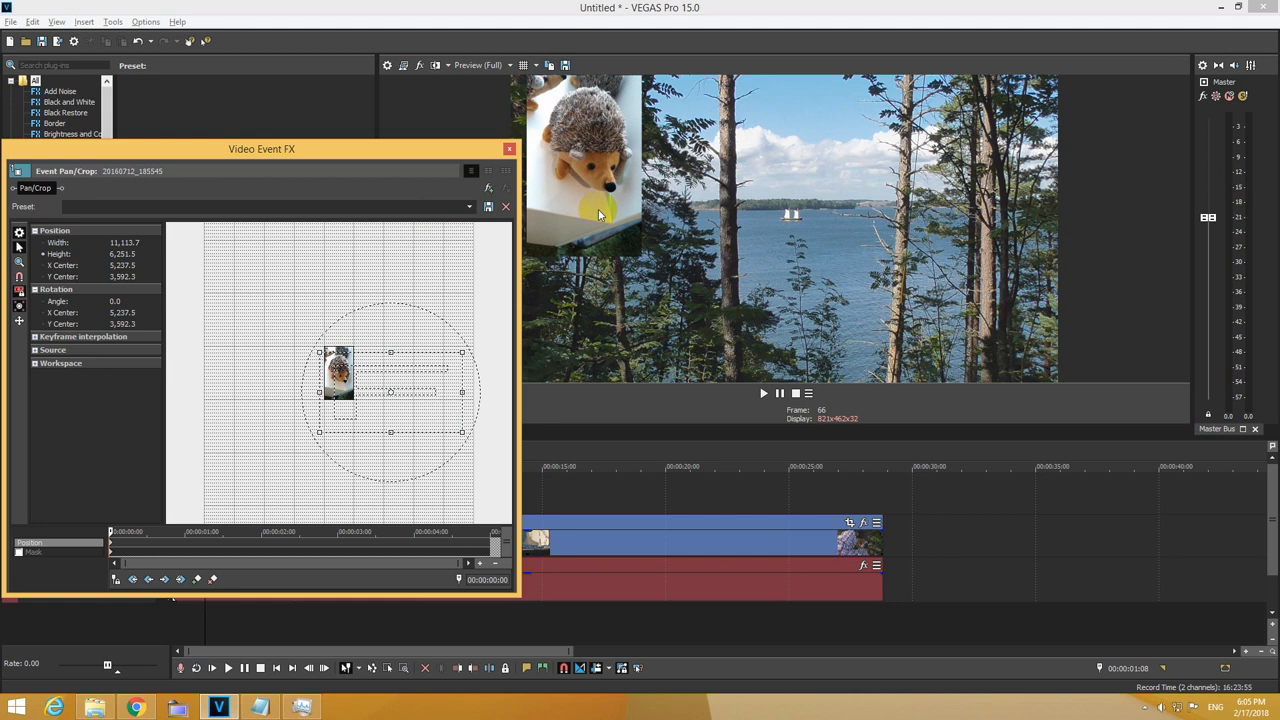
mouse_move(70, 600)
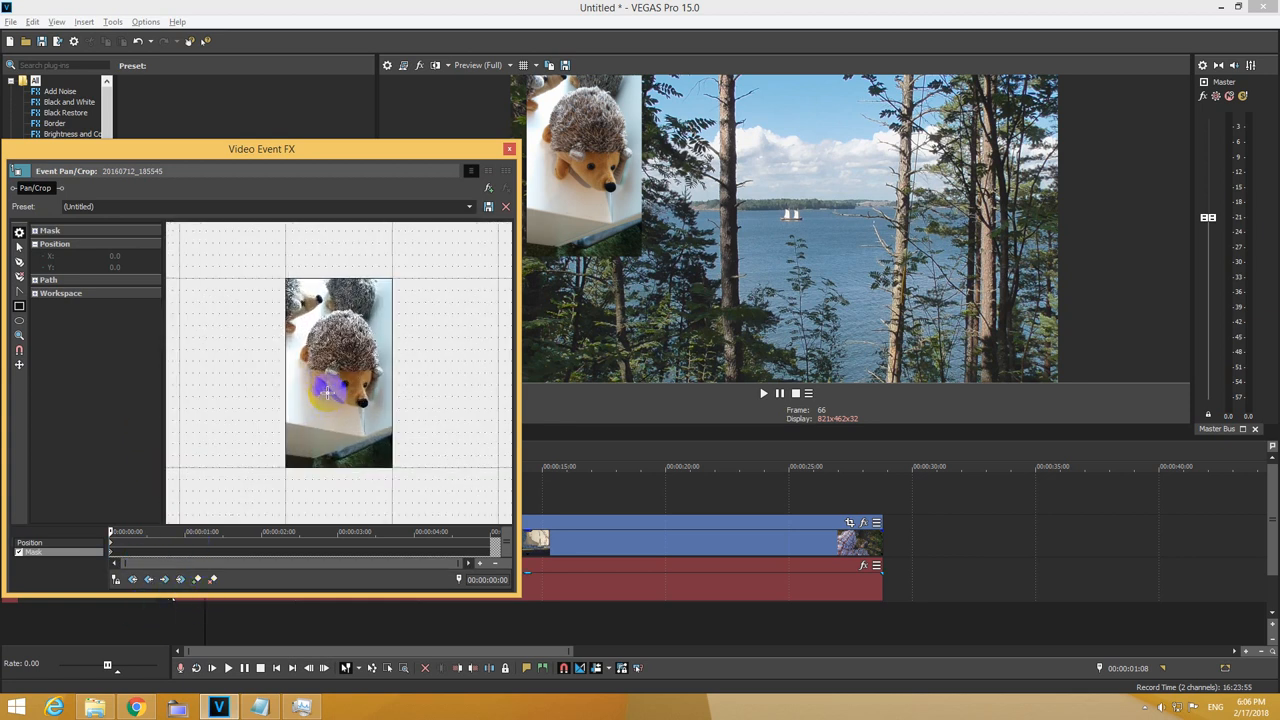
Draw a rectangular mask tightly around the hedgehog so only that square shows
click(18, 308)
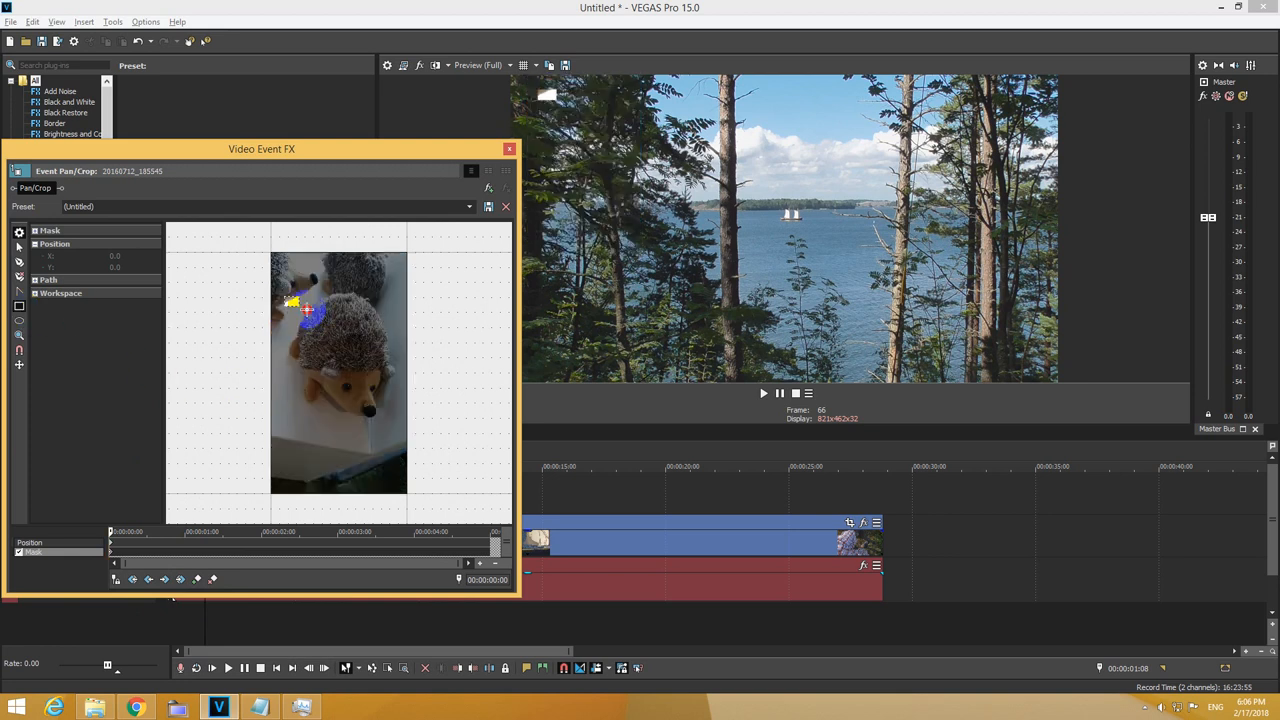
drag(304, 310, 398, 420)
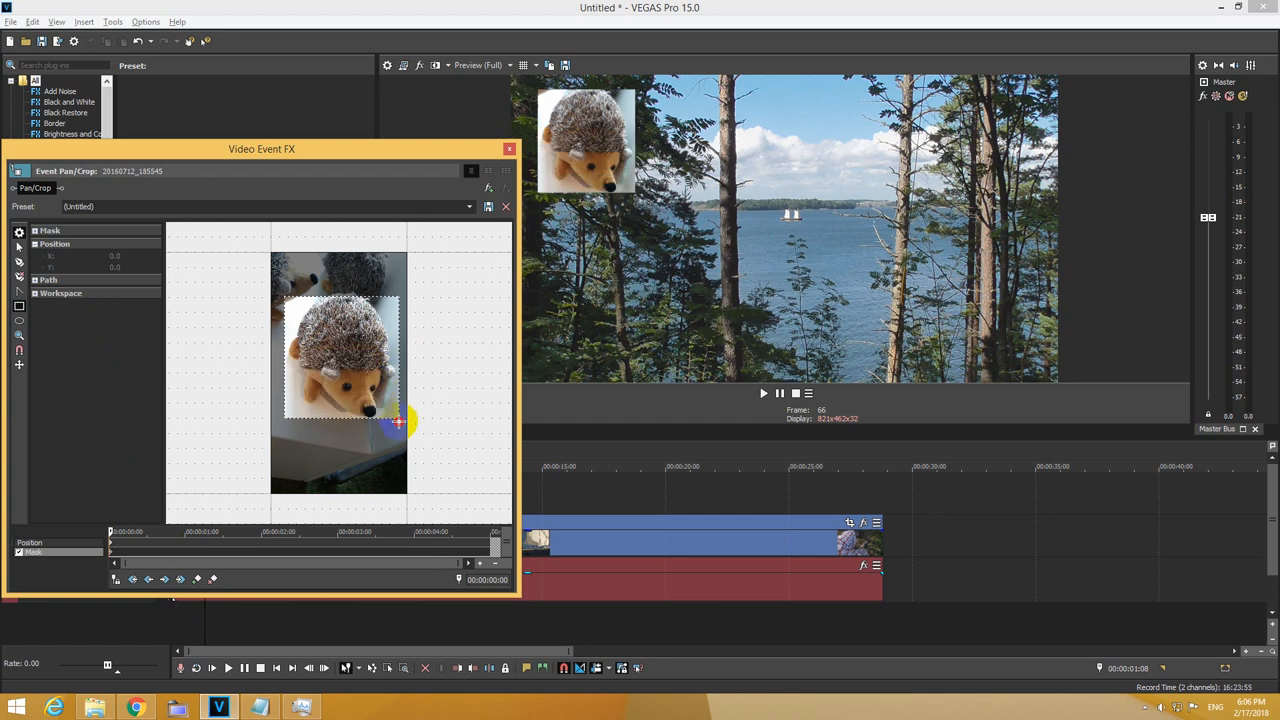
drag(398, 422, 388, 408)
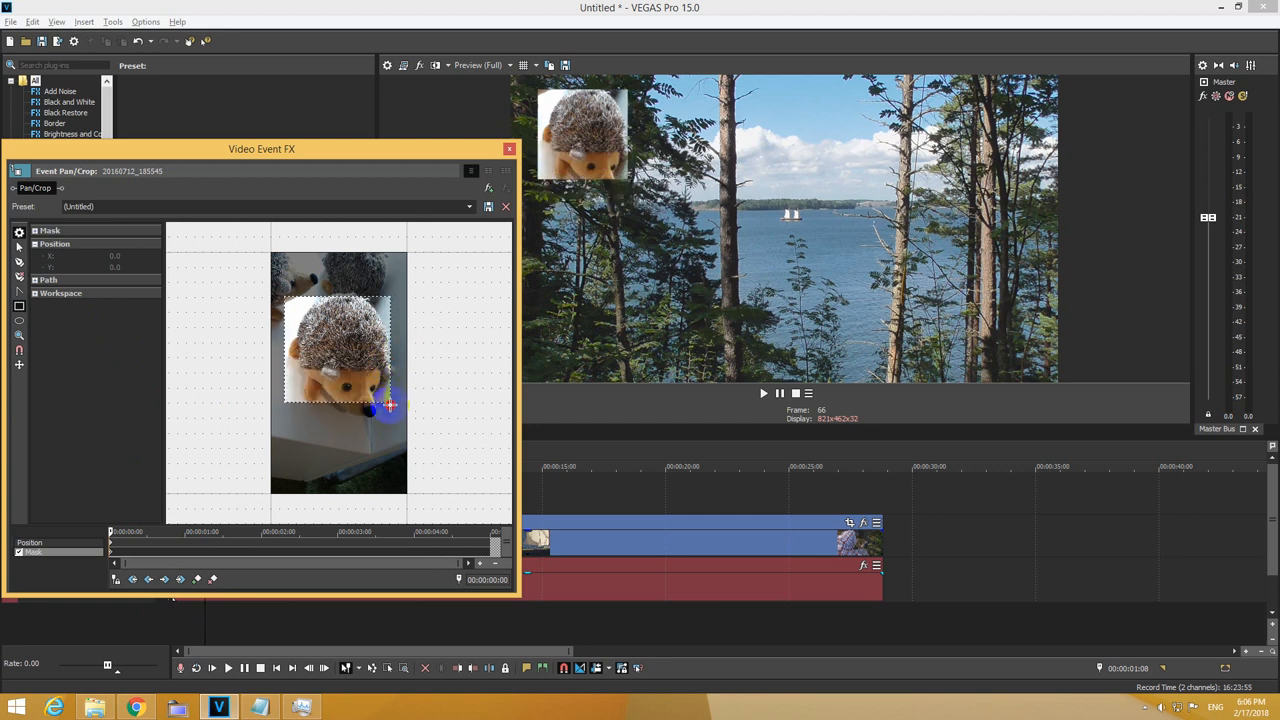
drag(390, 408, 398, 424)
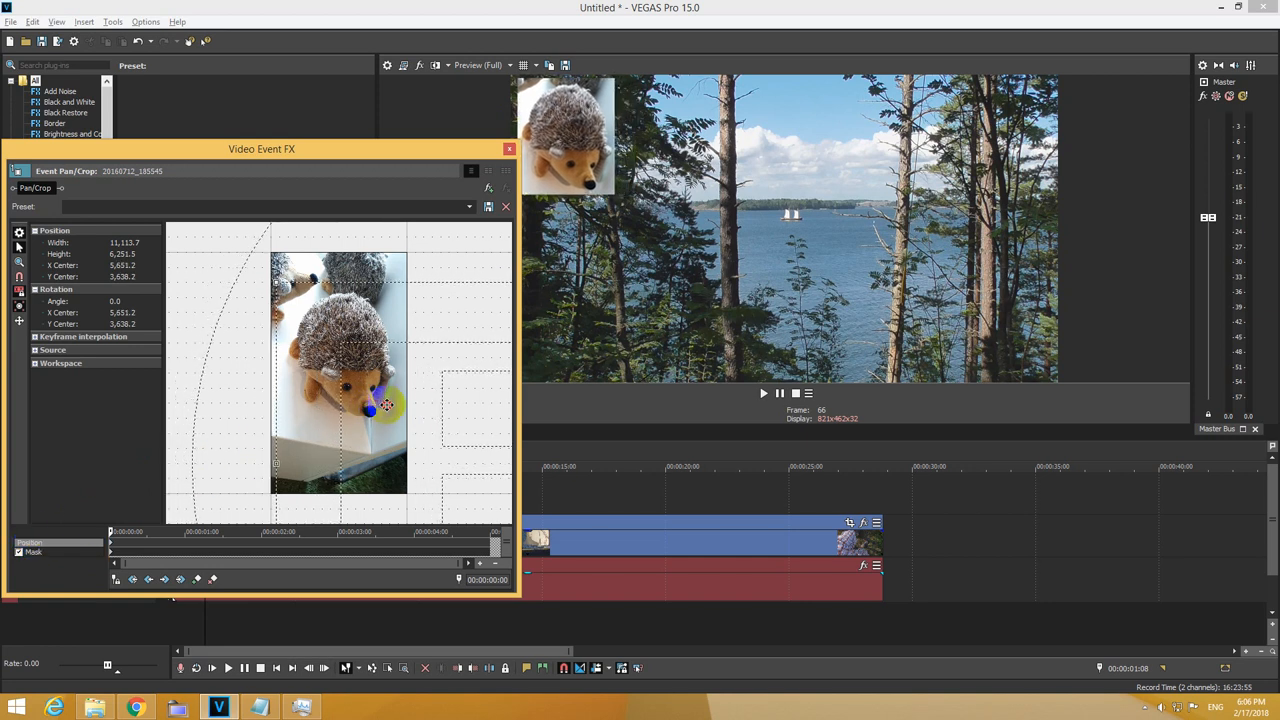
Nudge the masked hedgehog square into the top-left corner and finish pan/crop editing
drag(370, 408, 364, 404)
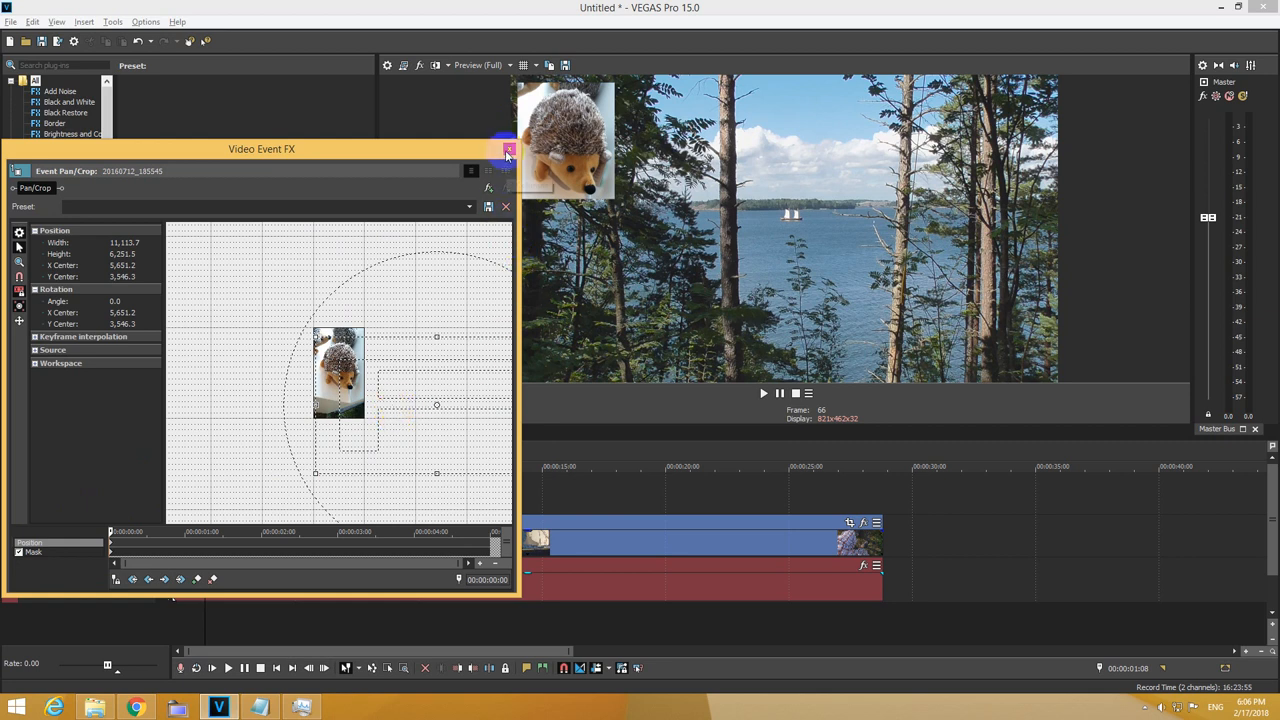
click(506, 148)
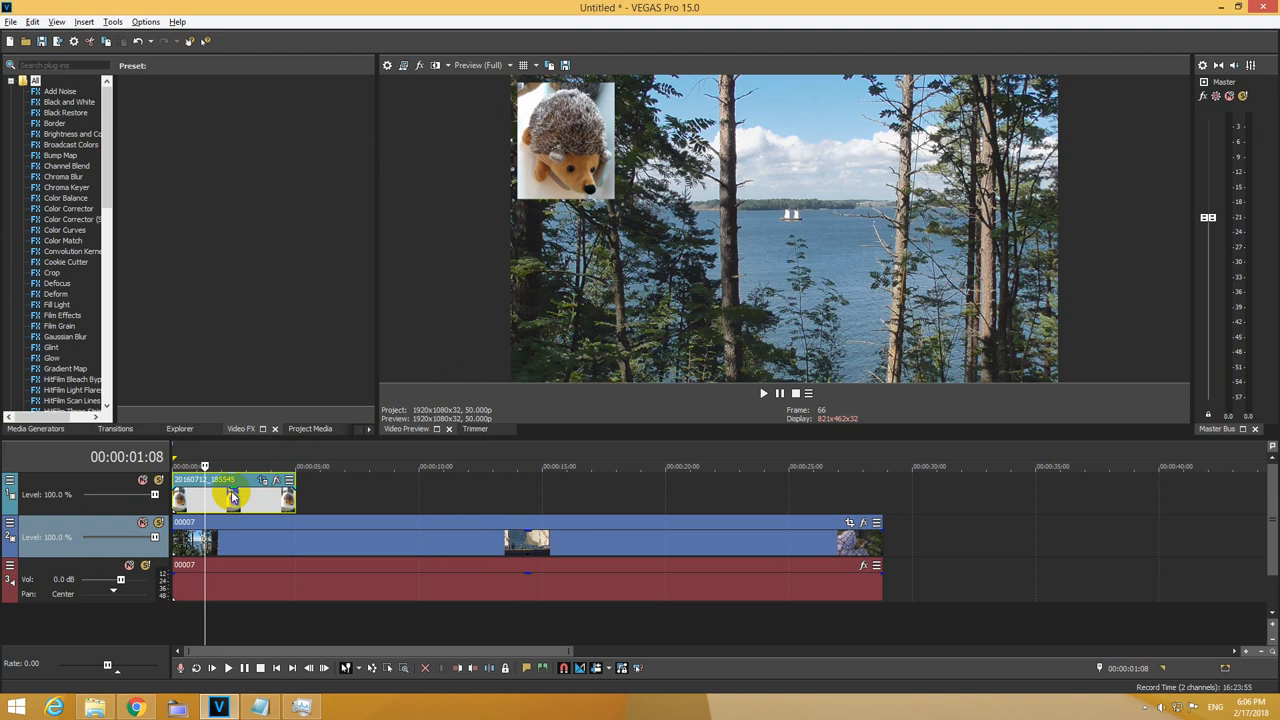
mouse_move(230, 496)
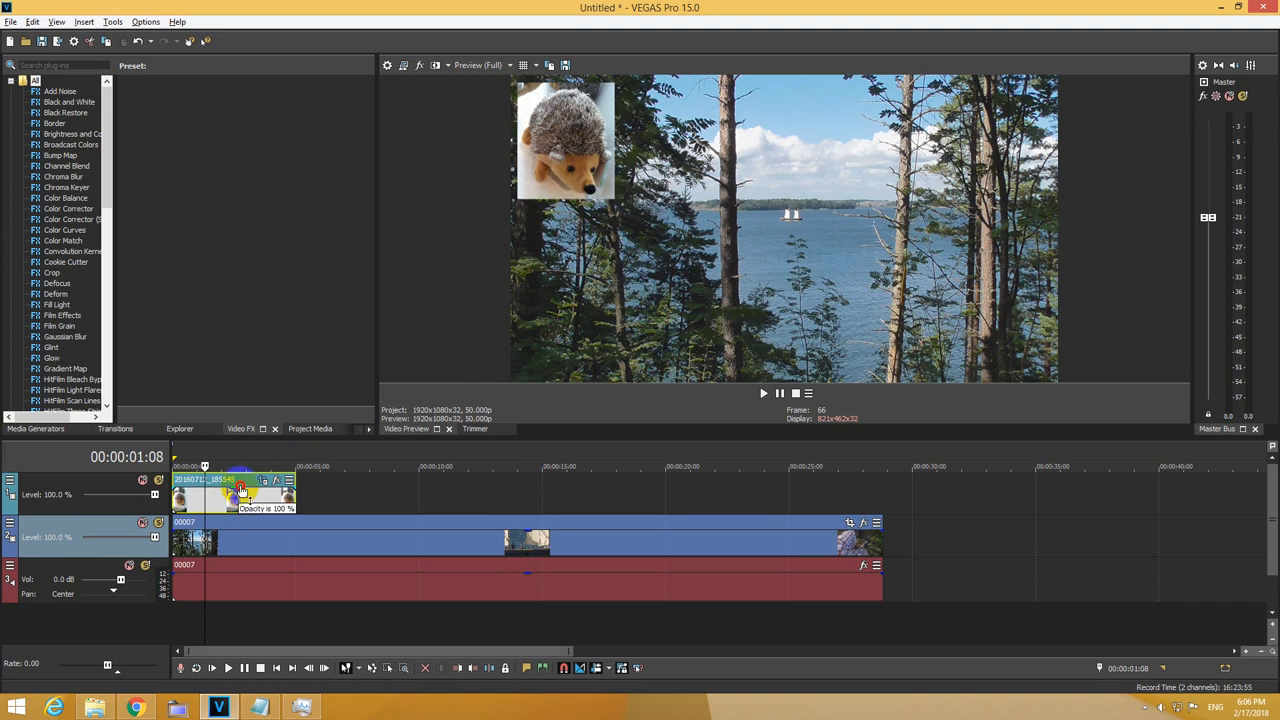
Lower the hedgehog clip's opacity envelope to semi-transparent and play the overlay
drag(244, 488, 244, 496)
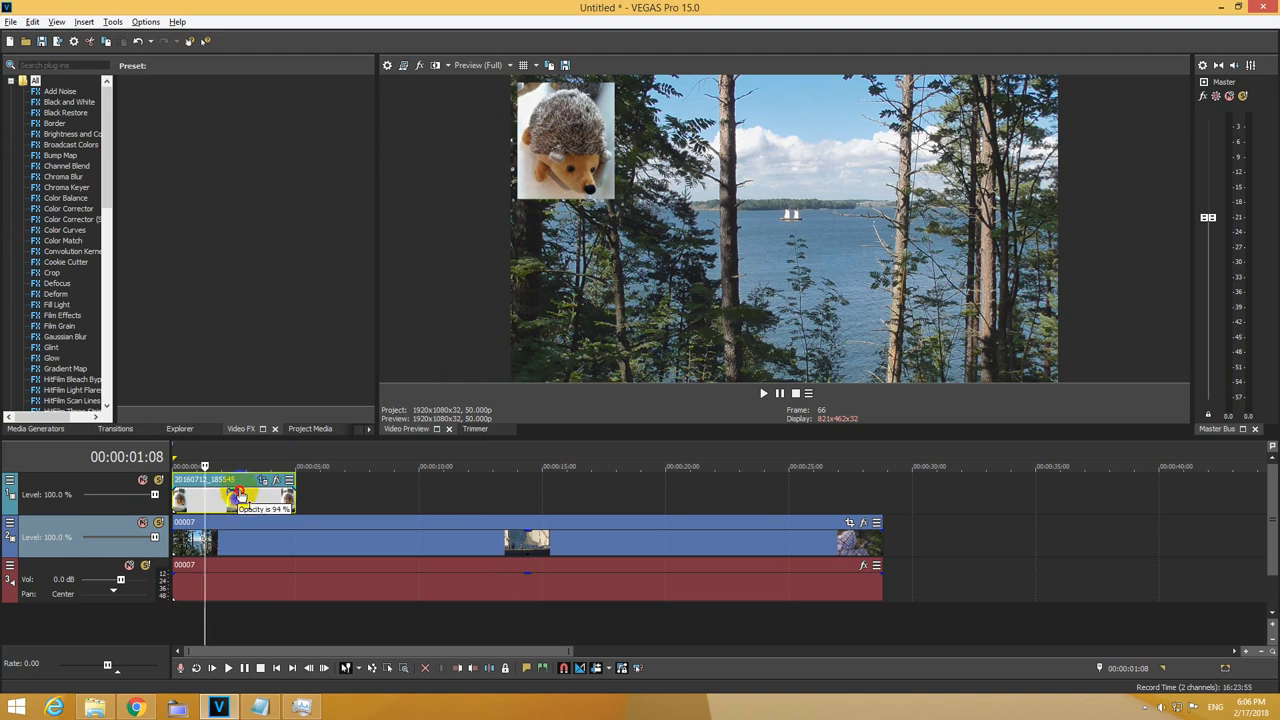
drag(240, 490, 240, 496)
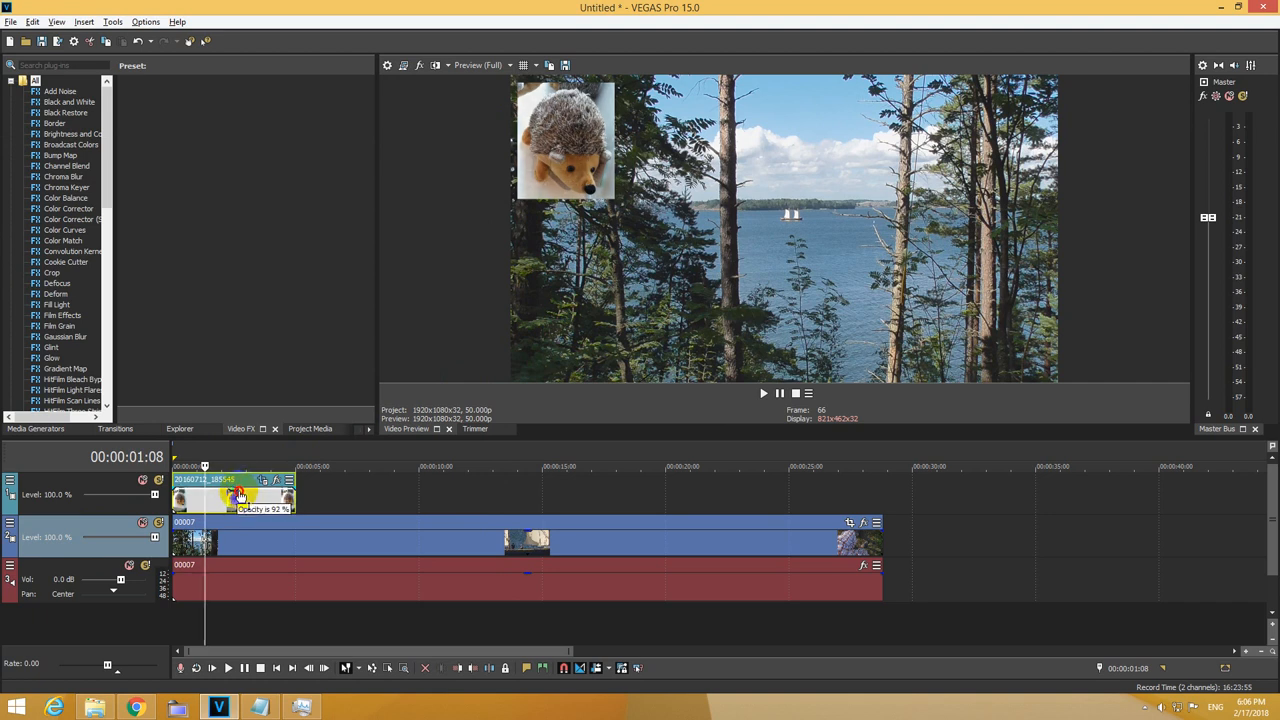
mouse_move(762, 392)
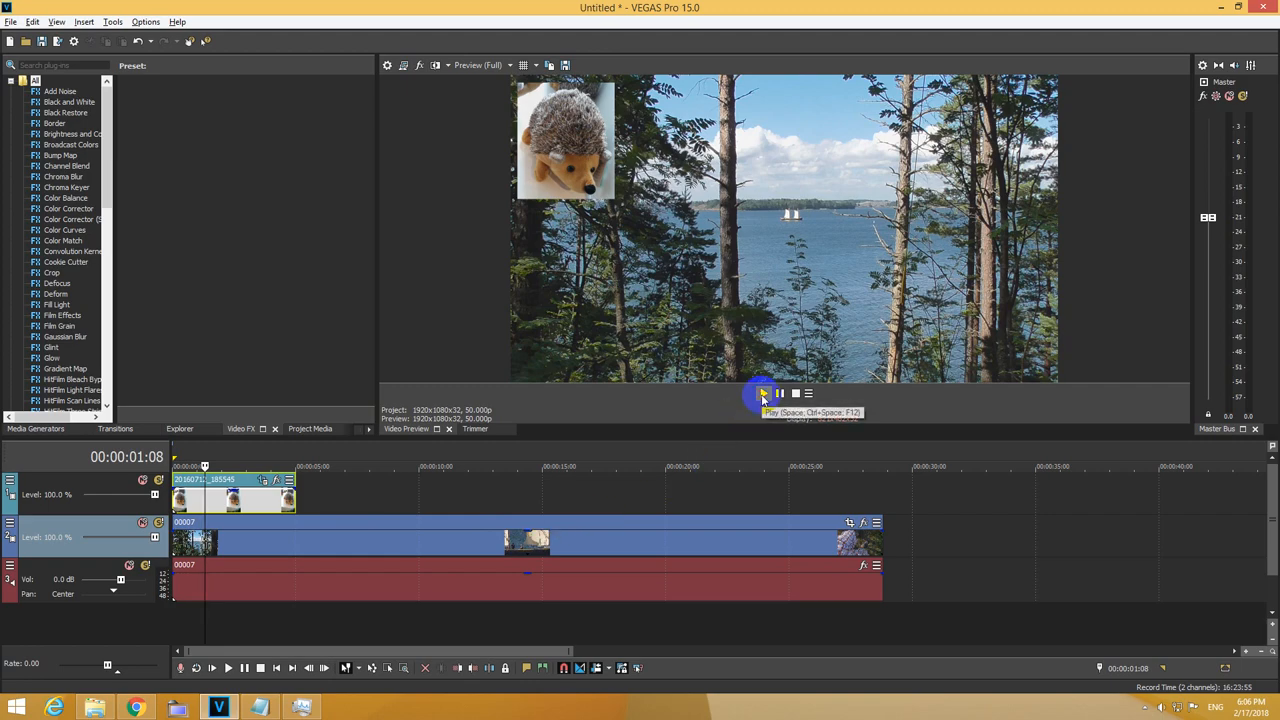
click(762, 392)
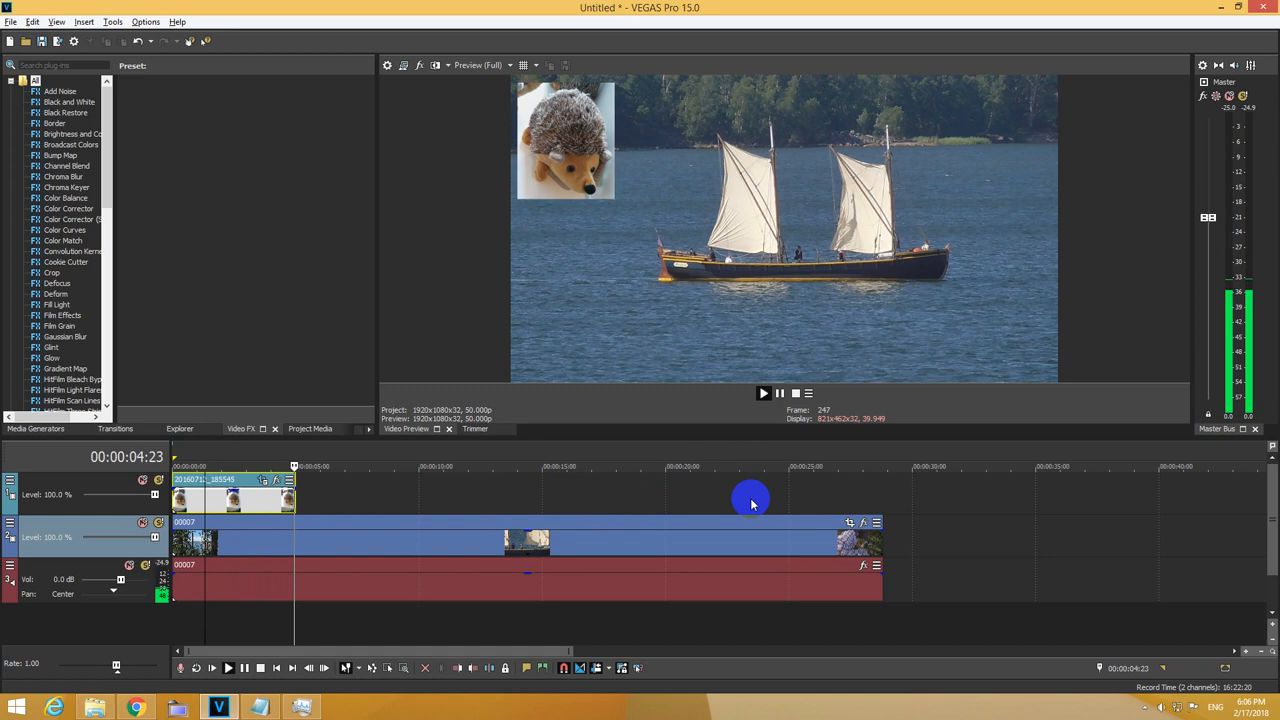
click(764, 392)
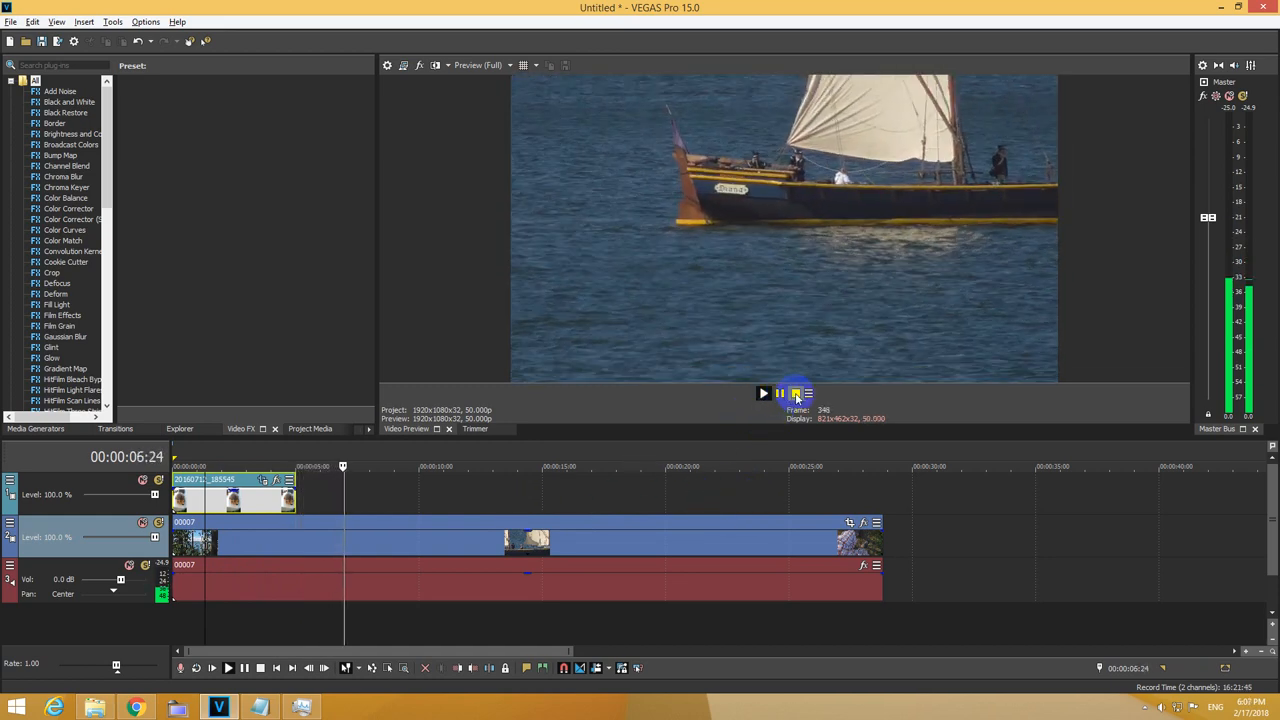